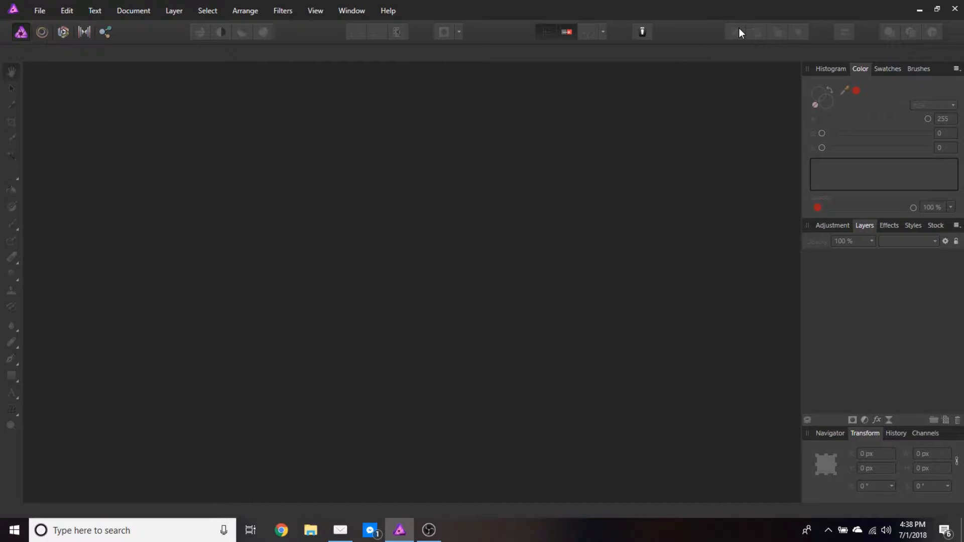
{"action": "mouse_move", "coordinate": [744, 33]}
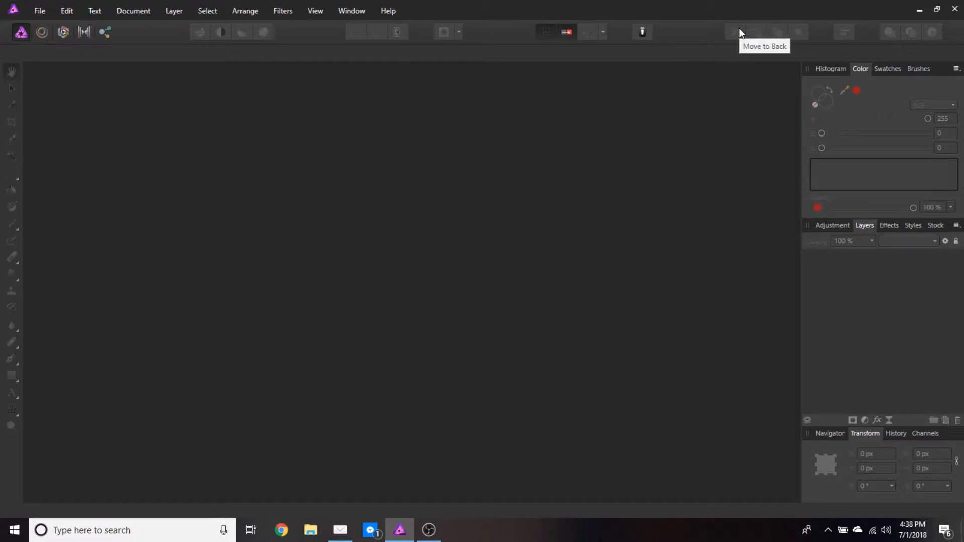
{"action": "mouse_move", "coordinate": [594, 95]}
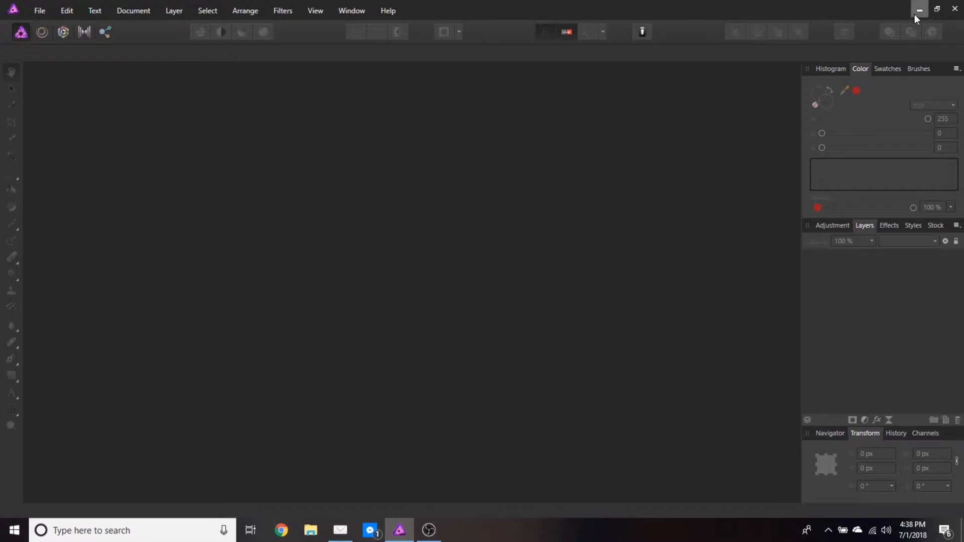
Minimize Affinity Photo and show the desktop Photoshop shortcut's context menu.
{"action": "left_click", "coordinate": [919, 10]}
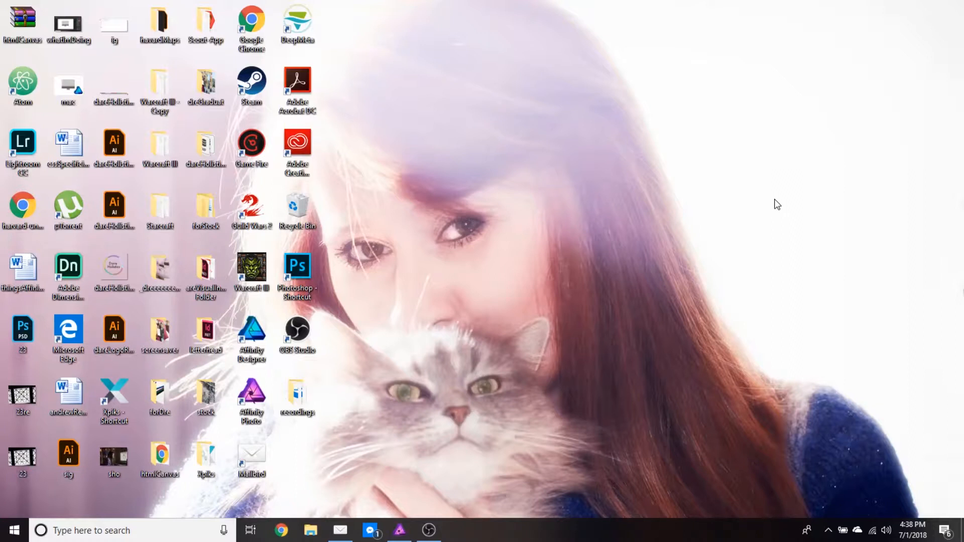
{"action": "mouse_move", "coordinate": [360, 285]}
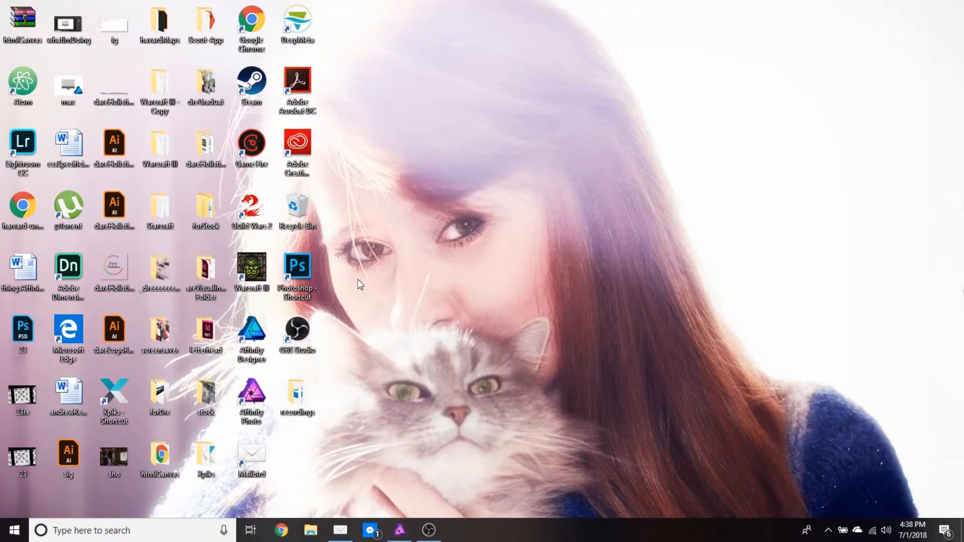
{"action": "left_click", "coordinate": [297, 266]}
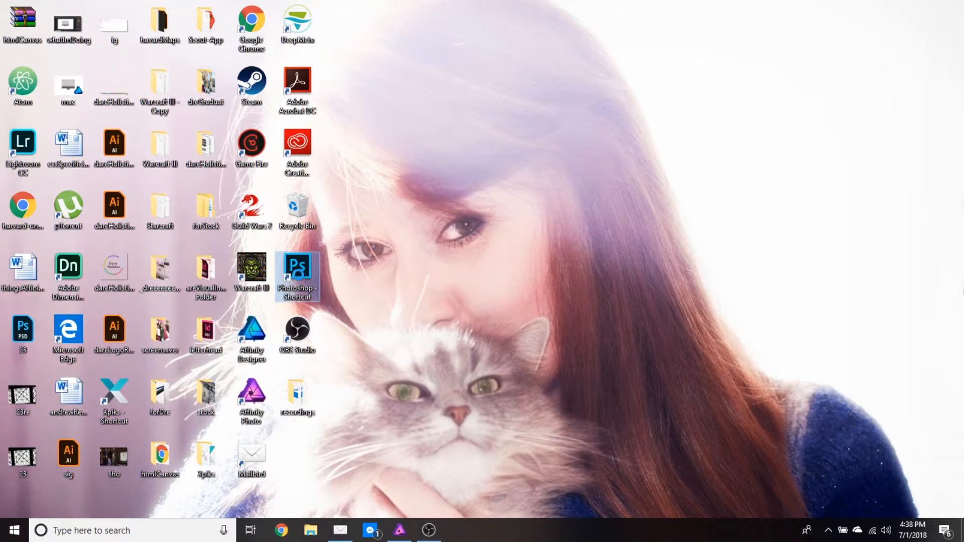
{"action": "right_click", "coordinate": [297, 272]}
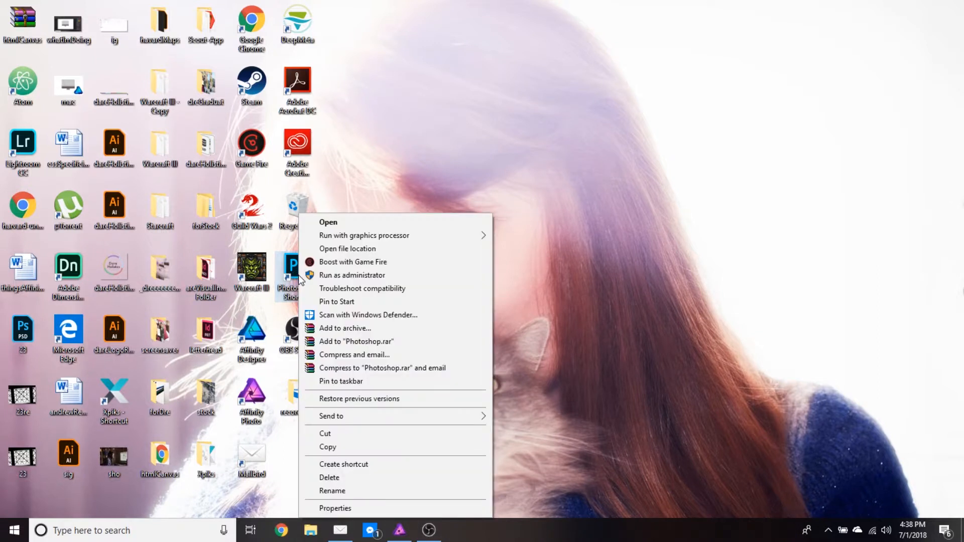
{"action": "mouse_move", "coordinate": [383, 261]}
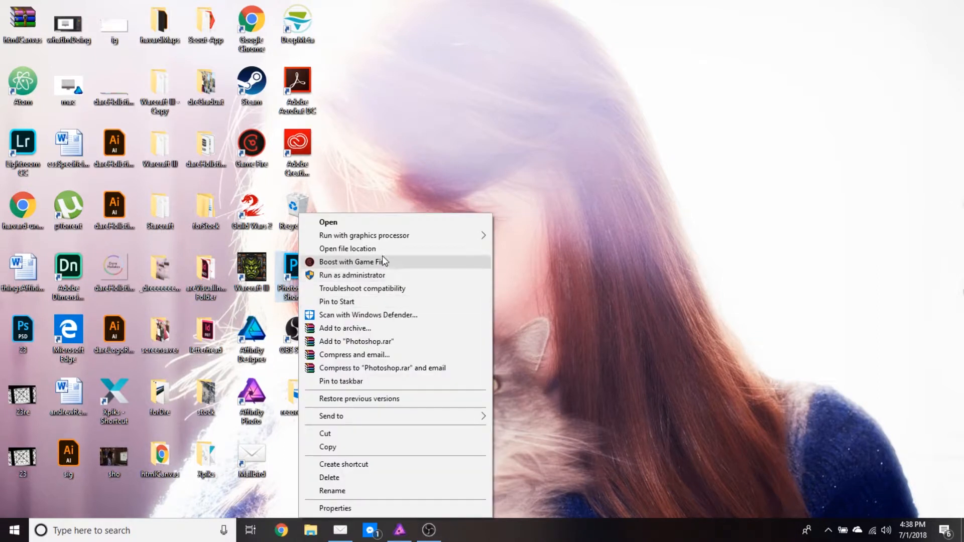
From the shortcut's file location, enter Photoshop CC 2018's Plug-ins folder (DxO, Generator, Noiseware).
{"action": "left_click", "coordinate": [347, 248]}
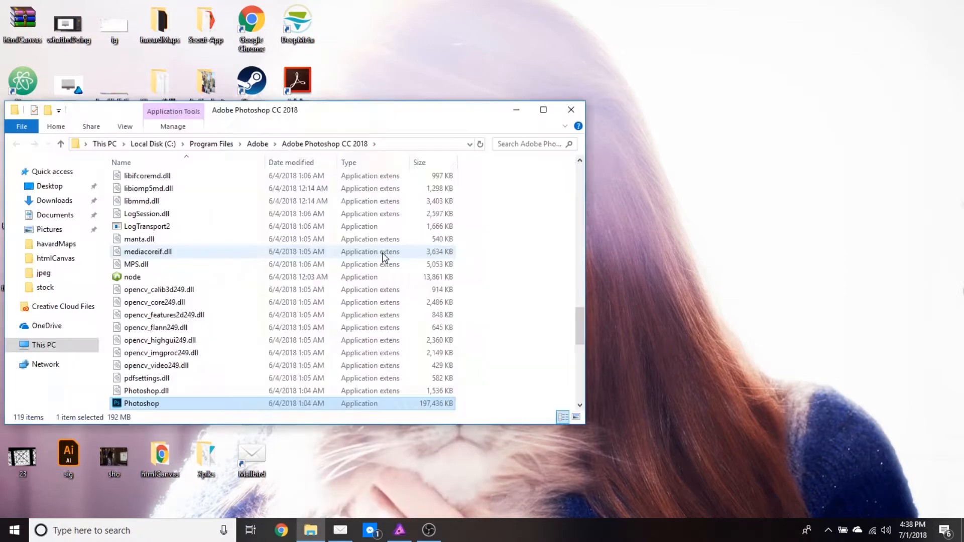
{"action": "mouse_move", "coordinate": [596, 309]}
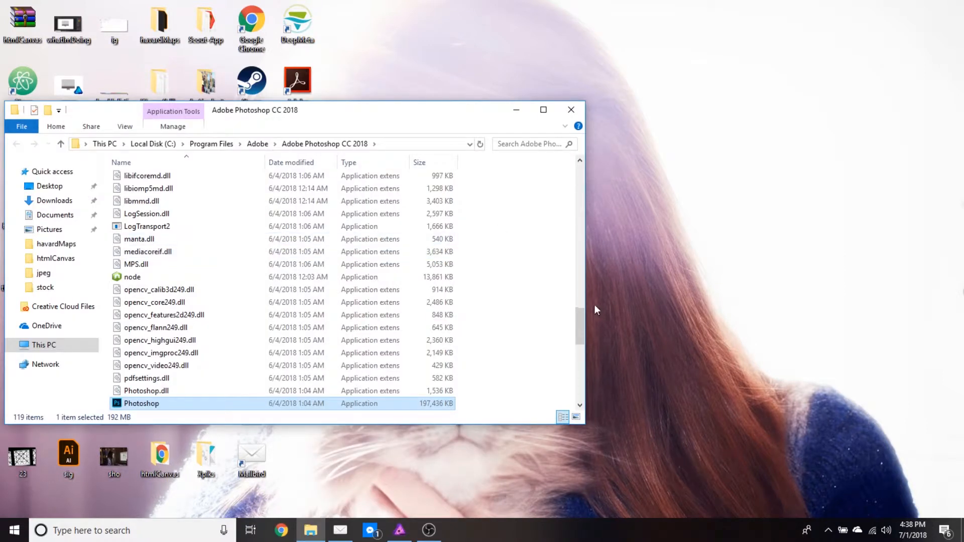
{"action": "scroll", "scroll_direction": "up", "scroll_amount": 3}
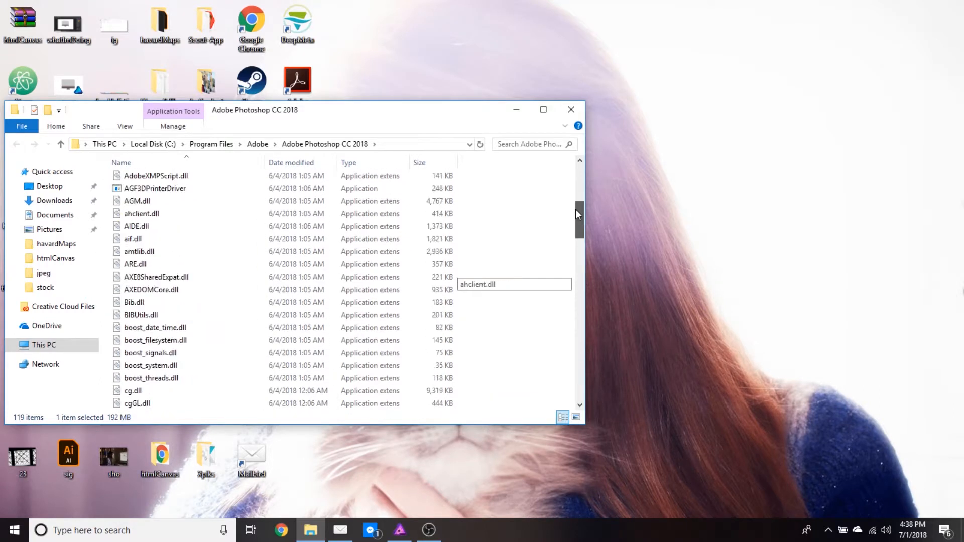
{"action": "scroll", "scroll_direction": "up", "scroll_amount": 3}
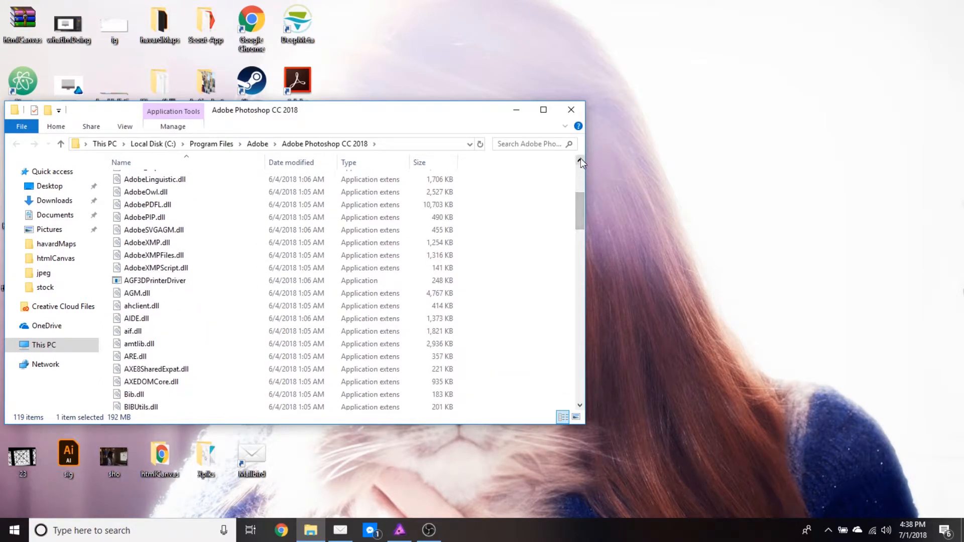
{"action": "scroll", "scroll_direction": "up", "scroll_amount": 3}
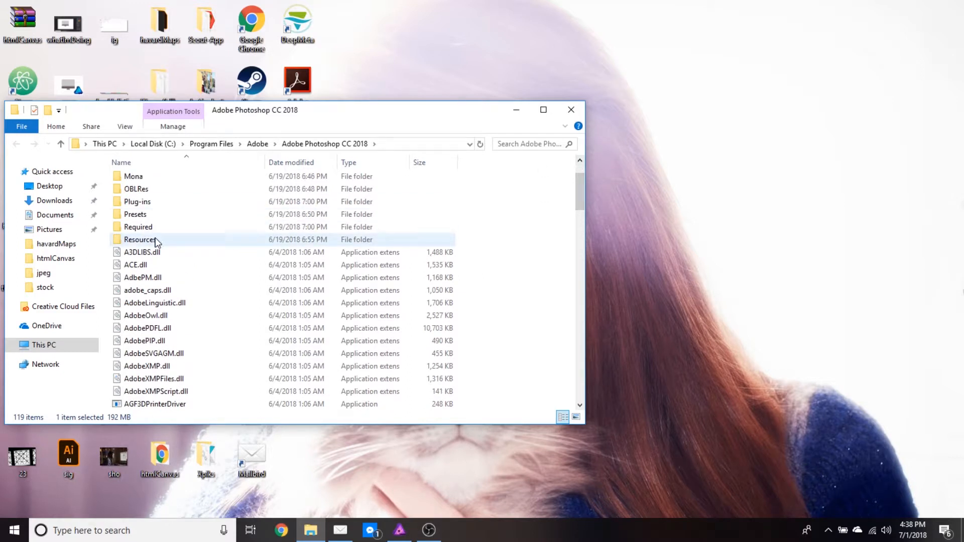
{"action": "double_click", "coordinate": [137, 201]}
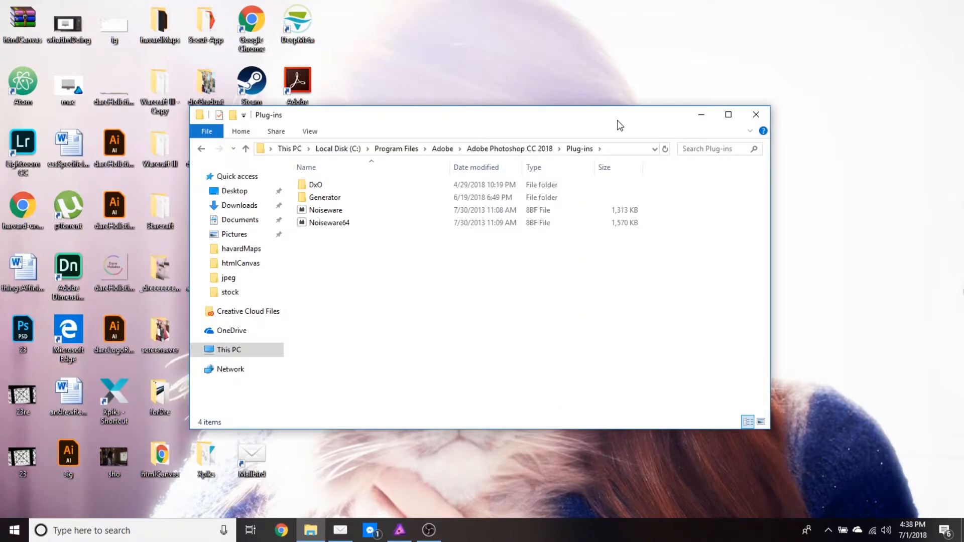
{"action": "mouse_move", "coordinate": [658, 213]}
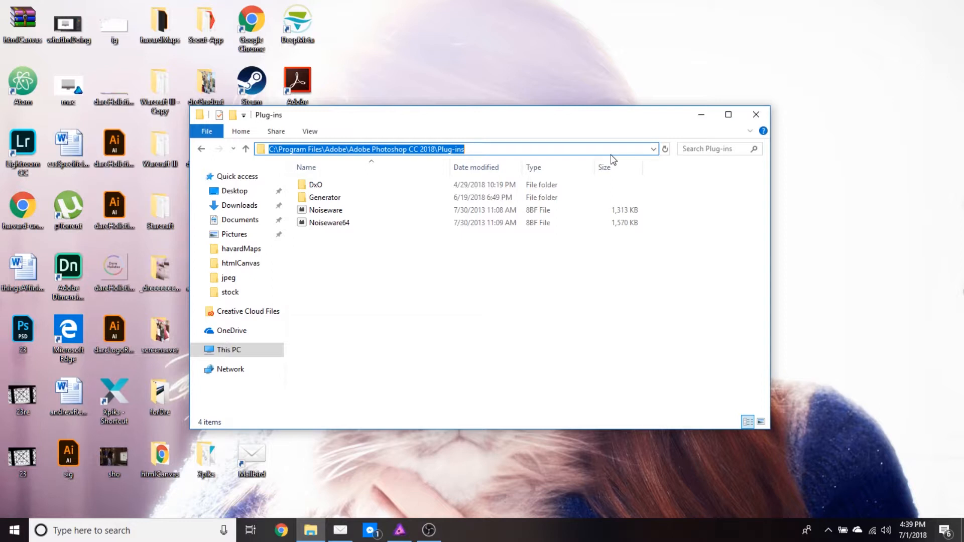
{"action": "right_click", "coordinate": [399, 531]}
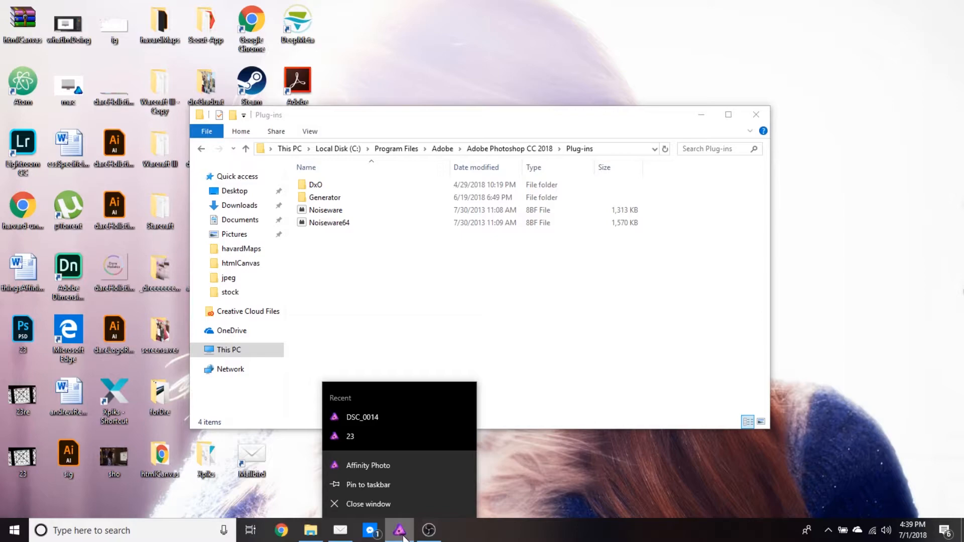
Restore Affinity Photo and show the Photoshop Plugins page of Preferences.
{"action": "left_click", "coordinate": [368, 465]}
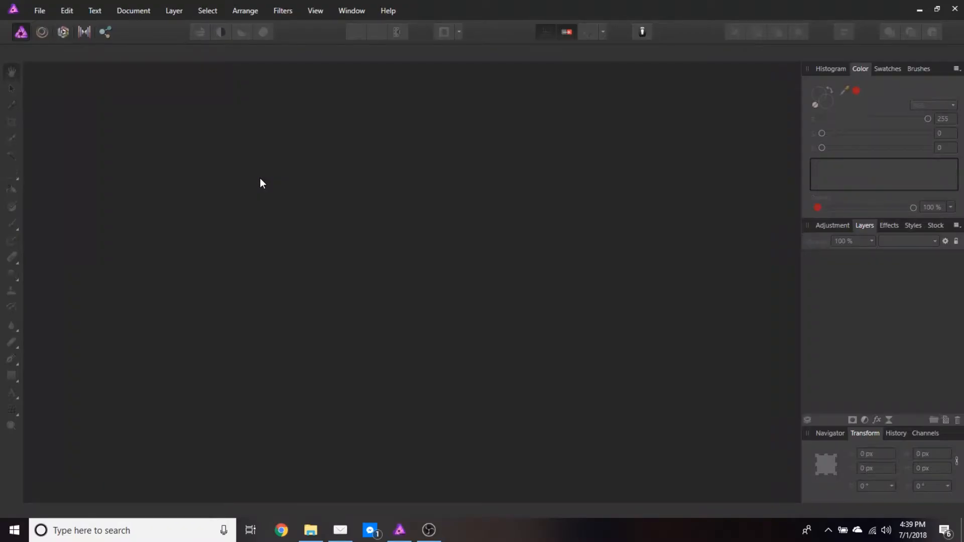
{"action": "mouse_move", "coordinate": [85, 51]}
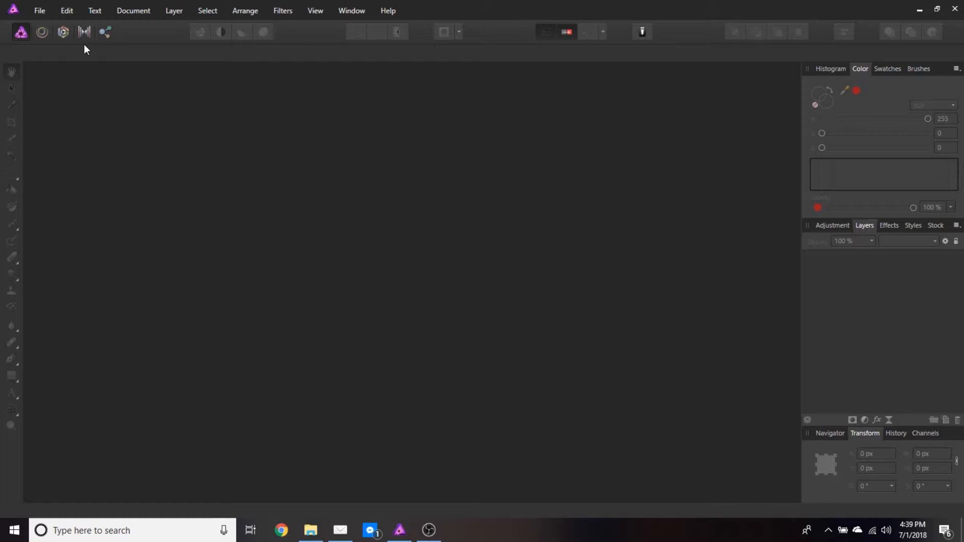
{"action": "left_click", "coordinate": [67, 10]}
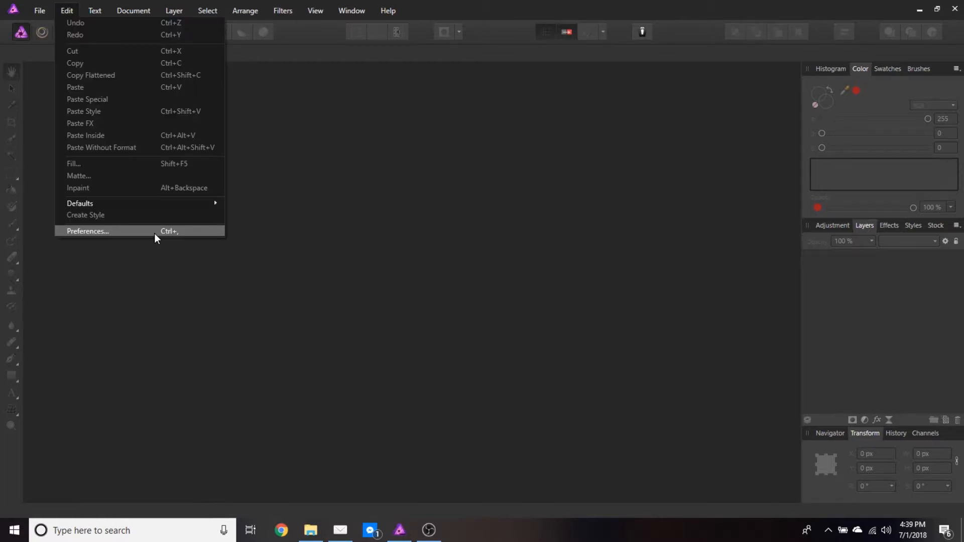
{"action": "left_click", "coordinate": [87, 231]}
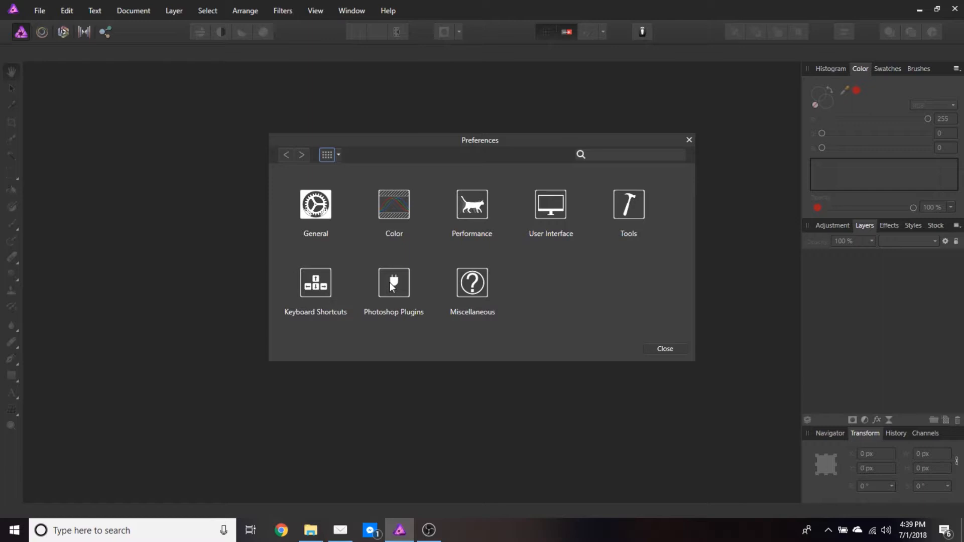
{"action": "left_click", "coordinate": [394, 283]}
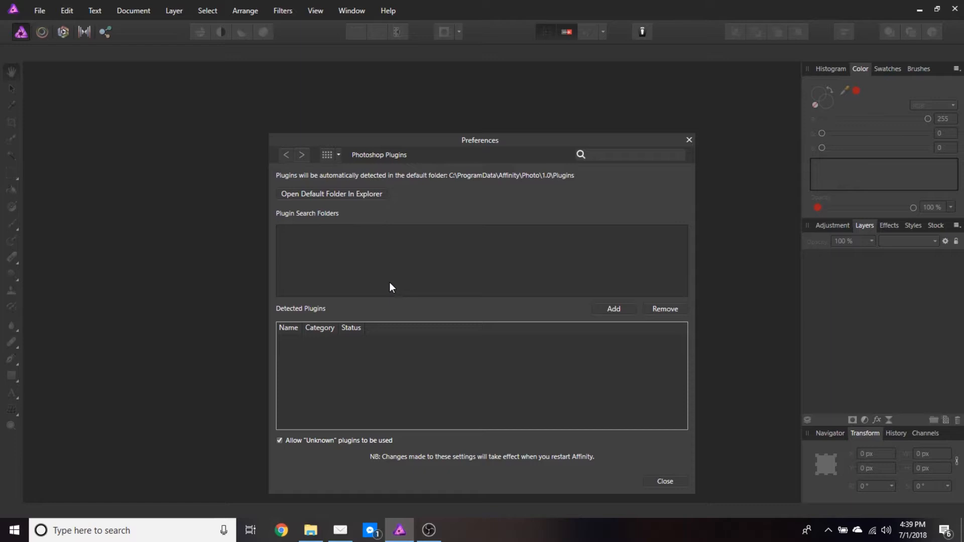
{"action": "mouse_move", "coordinate": [639, 329]}
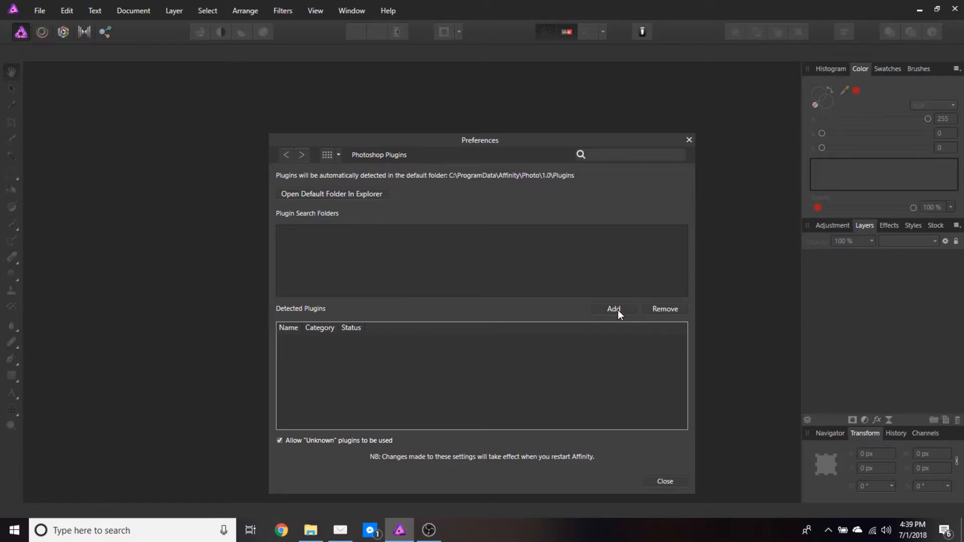
Add the Photoshop CC 2018 Plug-ins path as a plugin search folder via the Select Folder dialog.
{"action": "left_click", "coordinate": [612, 309]}
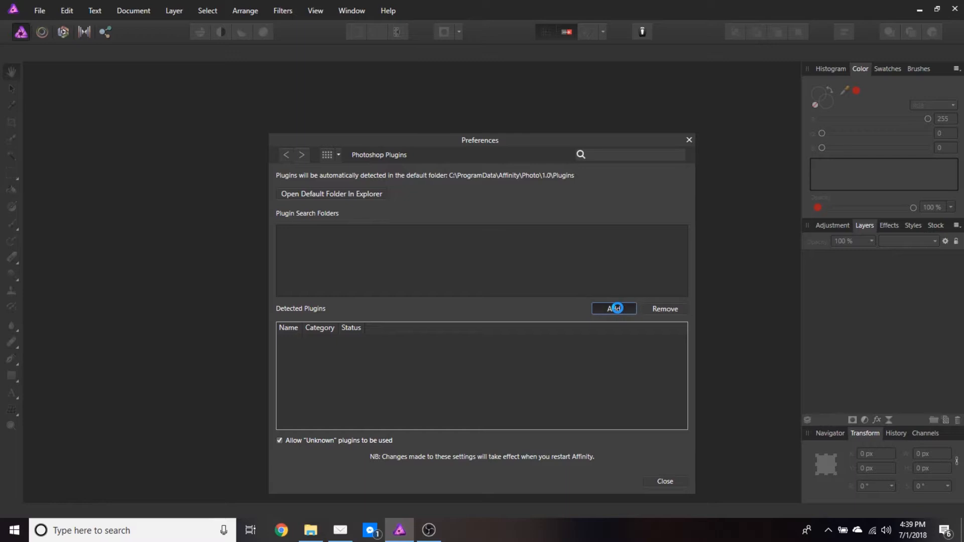
{"action": "left_click", "coordinate": [613, 308]}
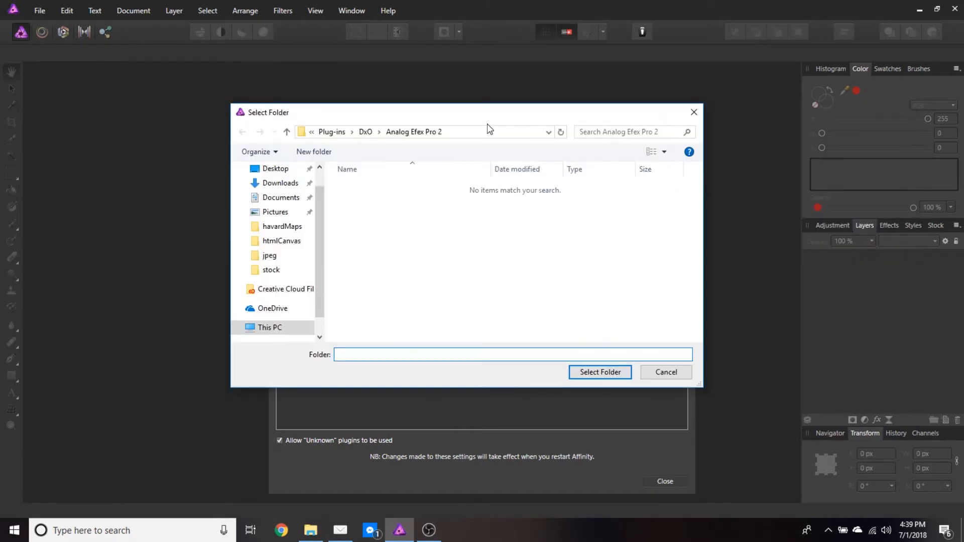
{"action": "left_click", "coordinate": [431, 131]}
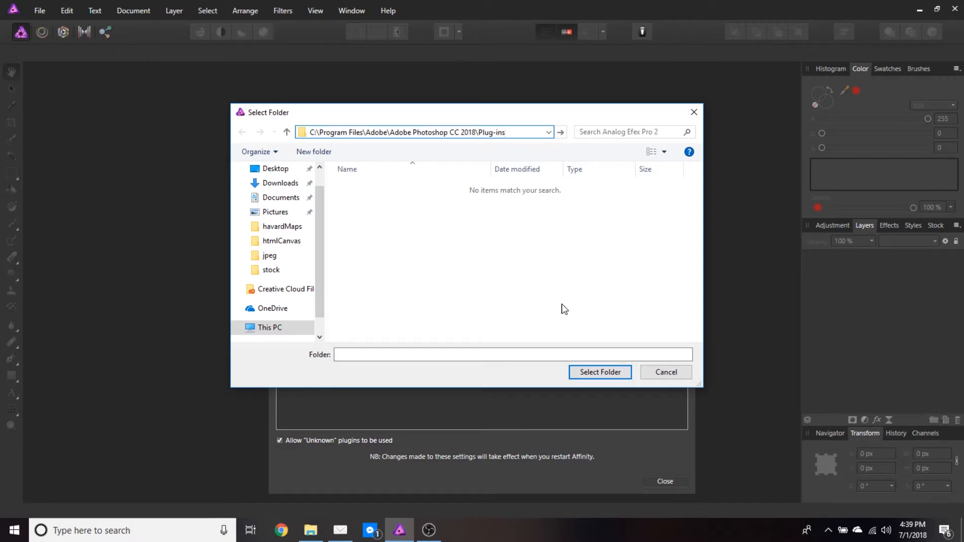
{"action": "left_click", "coordinate": [421, 132]}
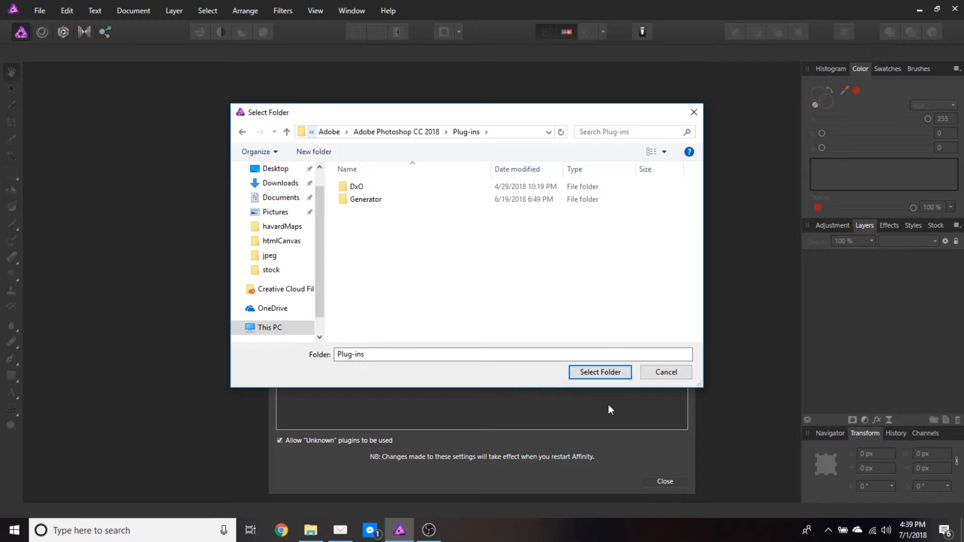
{"action": "mouse_move", "coordinate": [600, 371]}
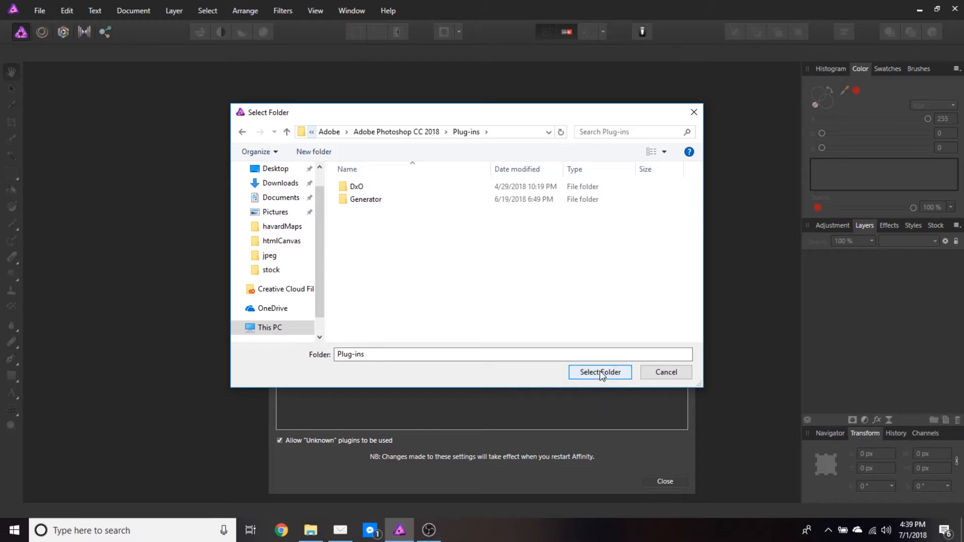
{"action": "left_click", "coordinate": [600, 371]}
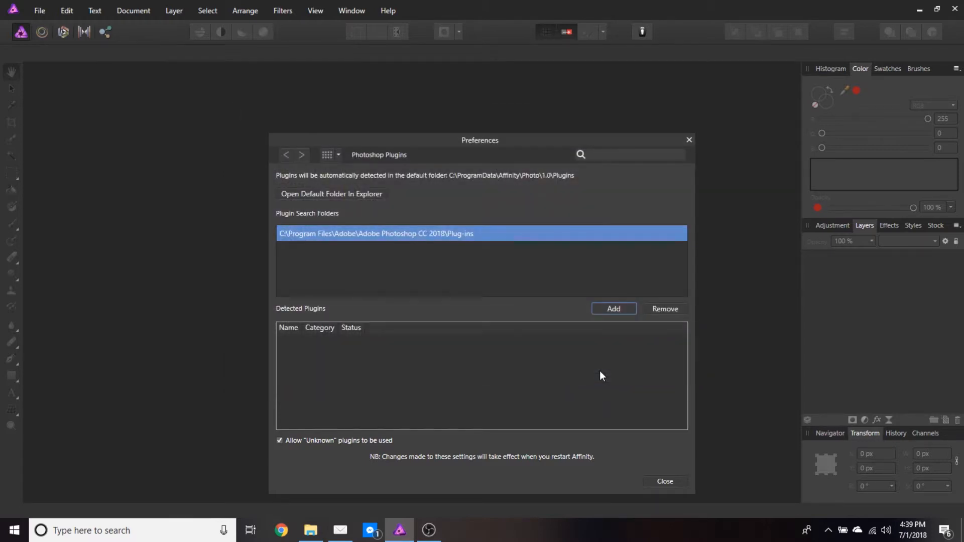
{"action": "mouse_move", "coordinate": [580, 392]}
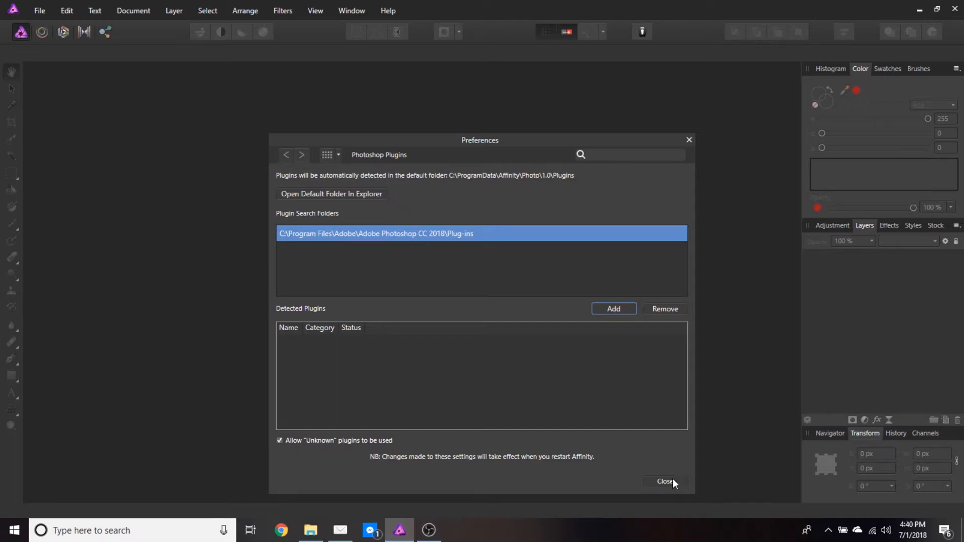
Close Preferences, accept the Restart Required prompt and dismiss the welcome panel.
{"action": "left_click", "coordinate": [665, 481]}
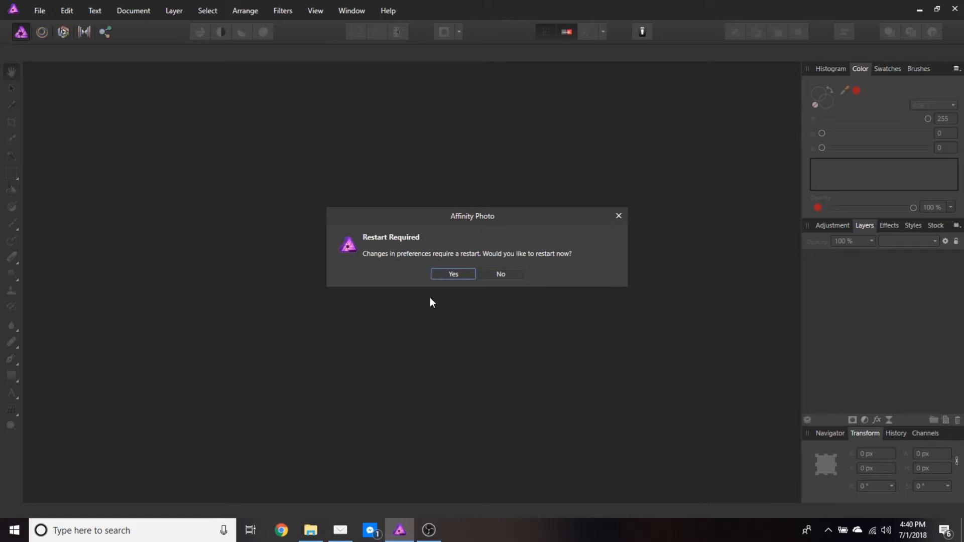
{"action": "mouse_move", "coordinate": [453, 278]}
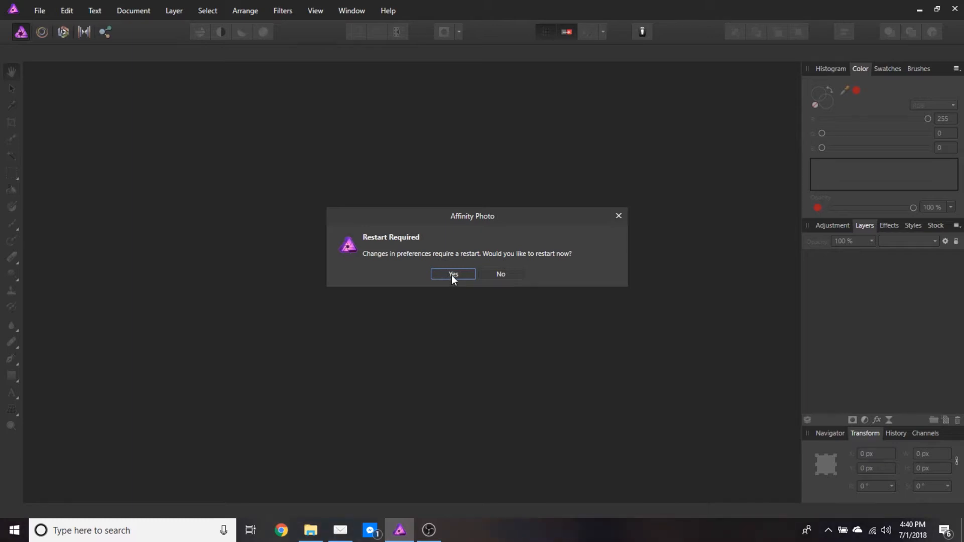
{"action": "left_click", "coordinate": [453, 273]}
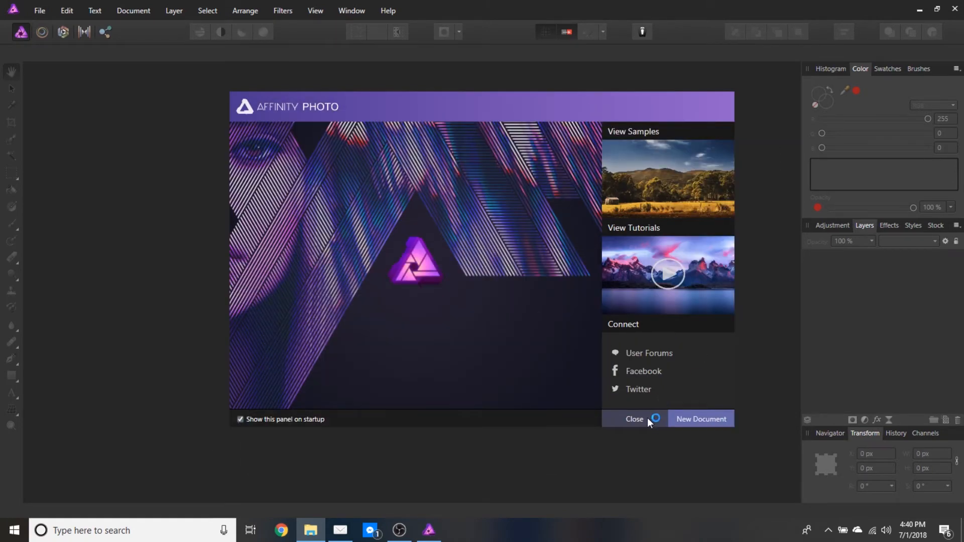
{"action": "left_click", "coordinate": [634, 419]}
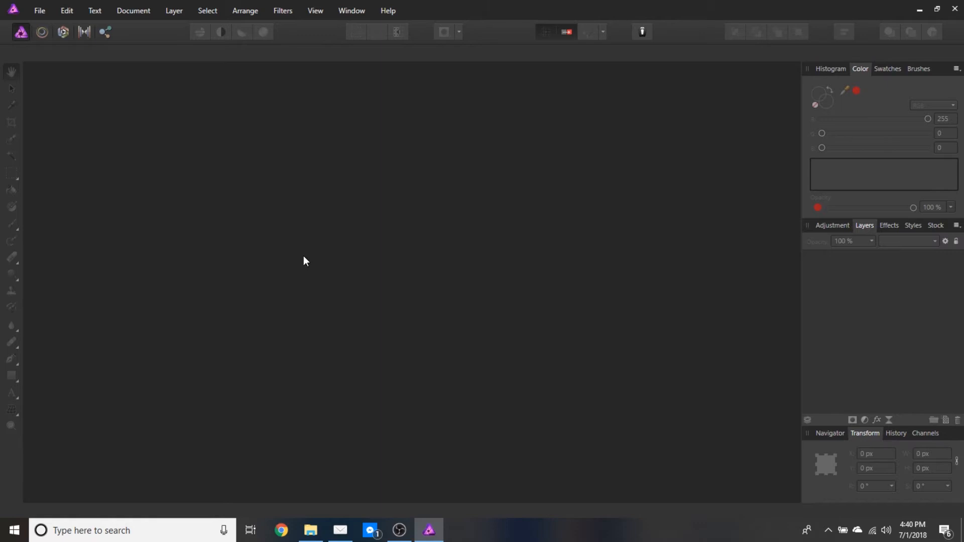
Reopen the Photoshop Plugins preferences to see the detected Nik Collection and Noiseware plugins.
{"action": "left_click", "coordinate": [67, 10]}
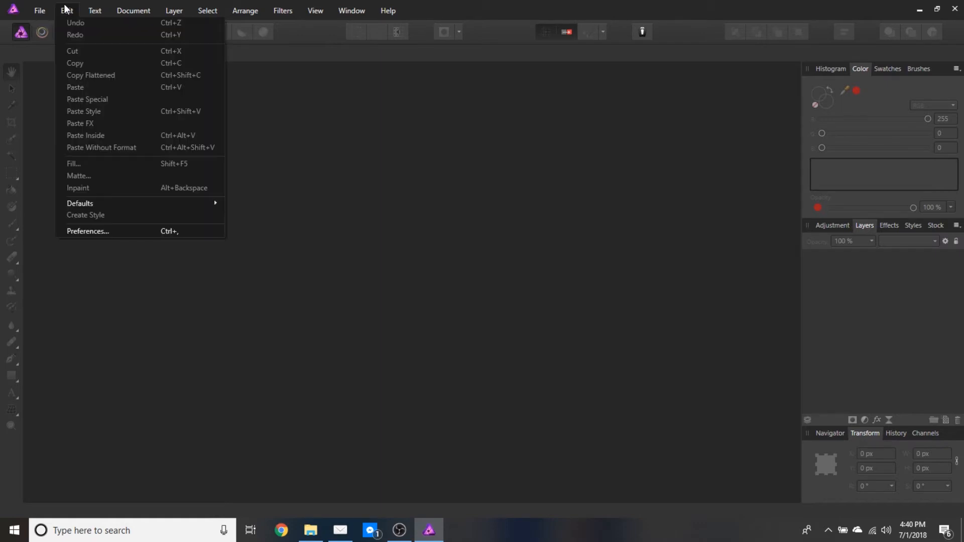
{"action": "left_click", "coordinate": [87, 231]}
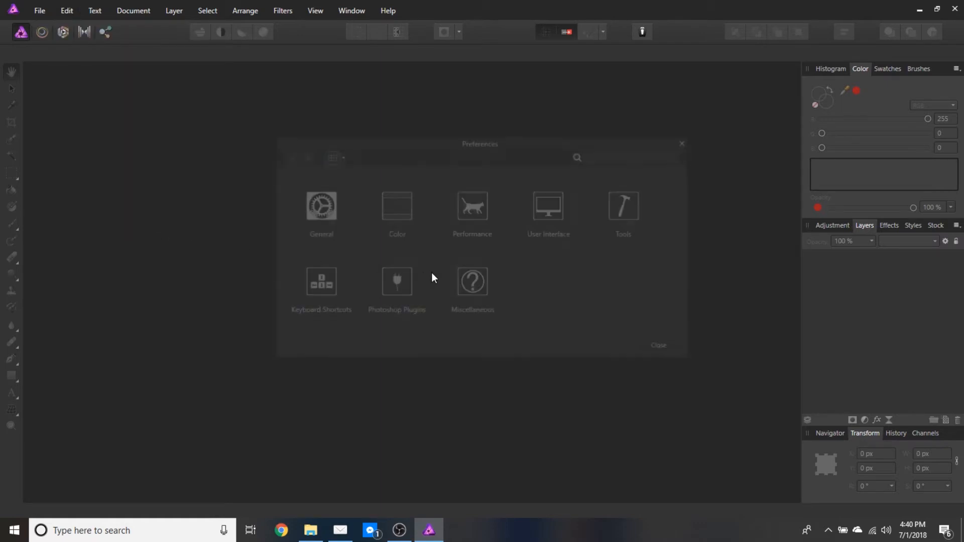
{"action": "left_click", "coordinate": [398, 281]}
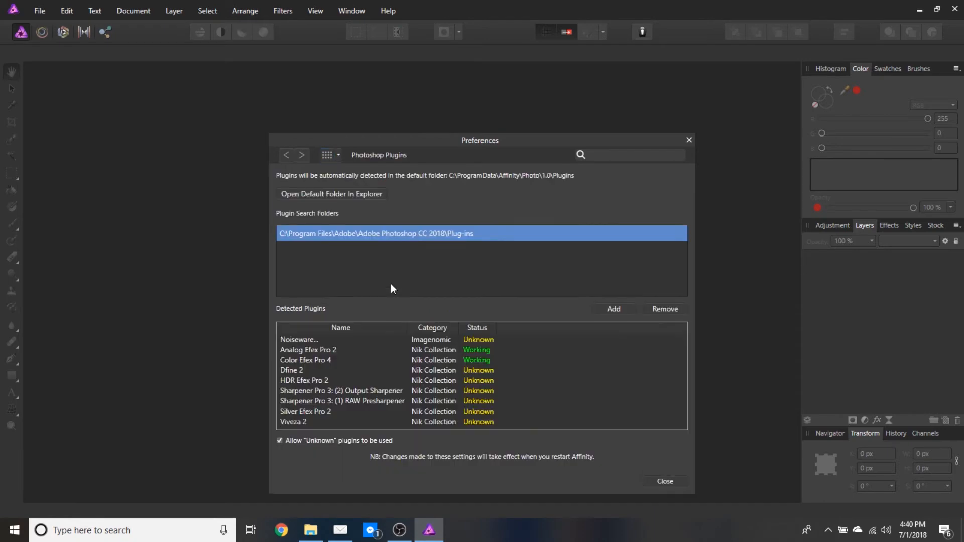
{"action": "mouse_move", "coordinate": [397, 314]}
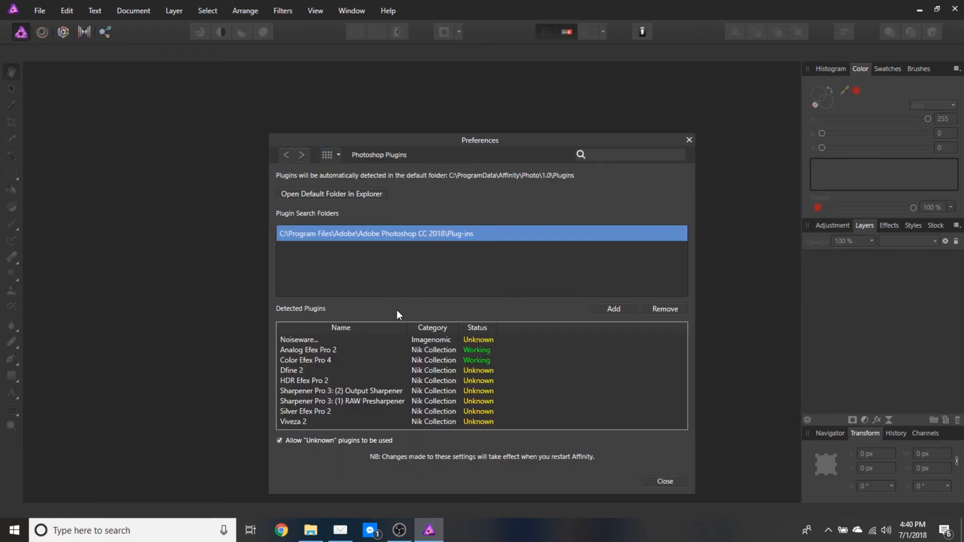
{"action": "mouse_move", "coordinate": [383, 355]}
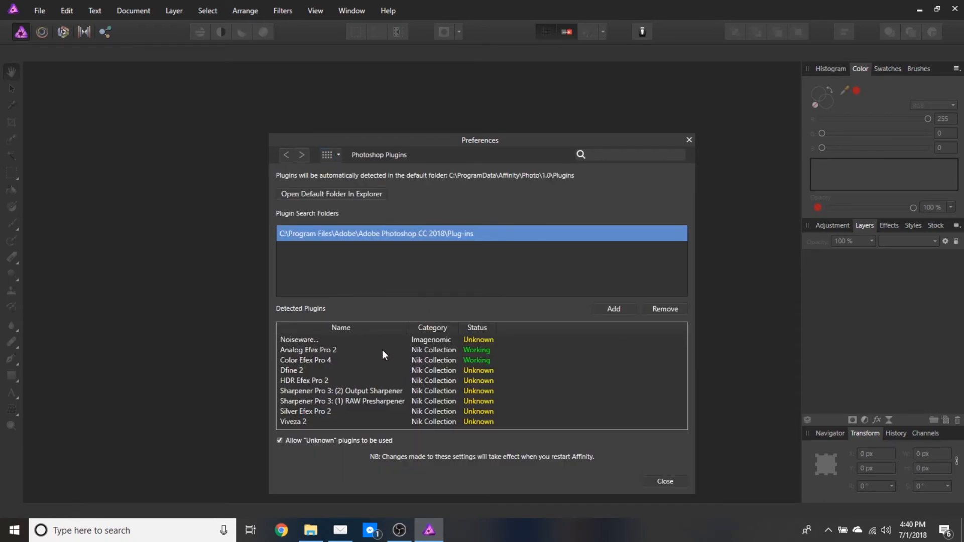
{"action": "mouse_move", "coordinate": [453, 423]}
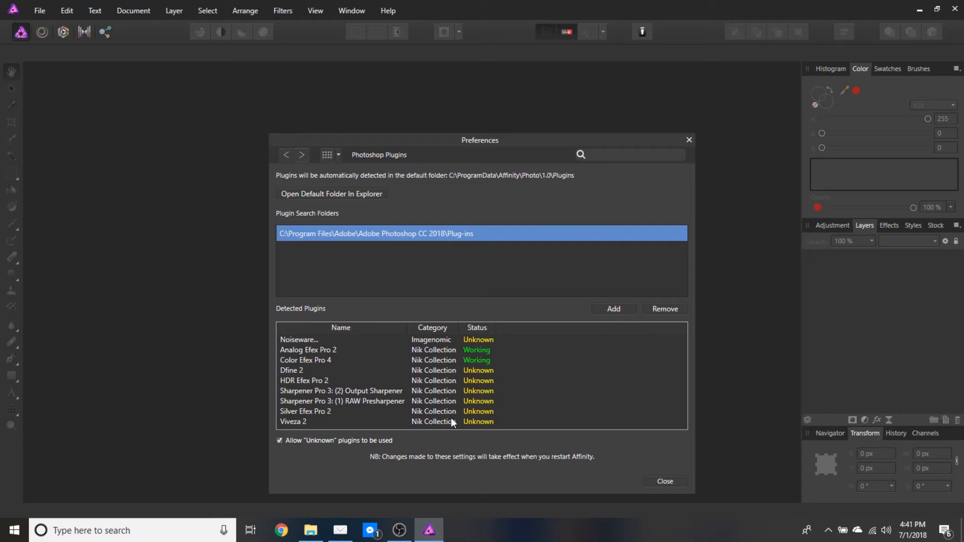
{"action": "mouse_move", "coordinate": [486, 368]}
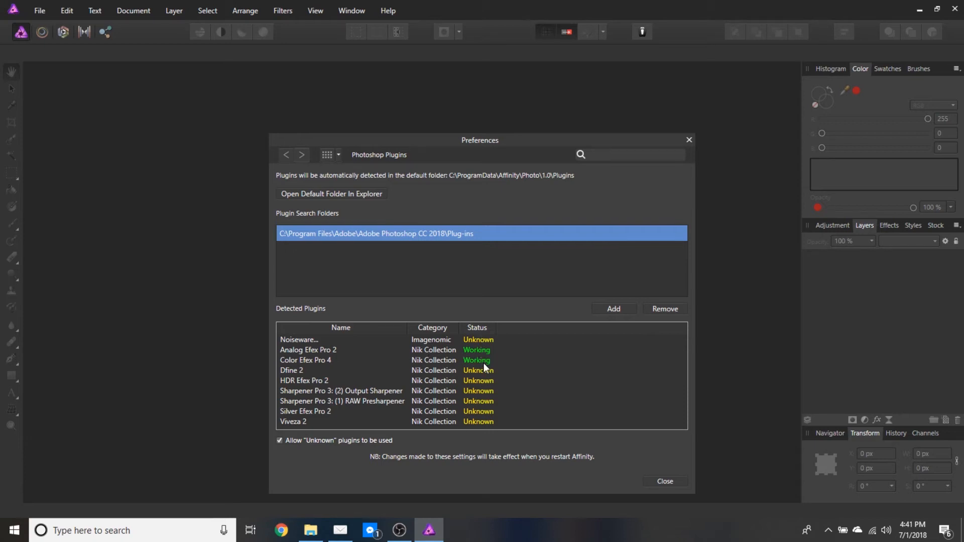
{"action": "mouse_move", "coordinate": [525, 370]}
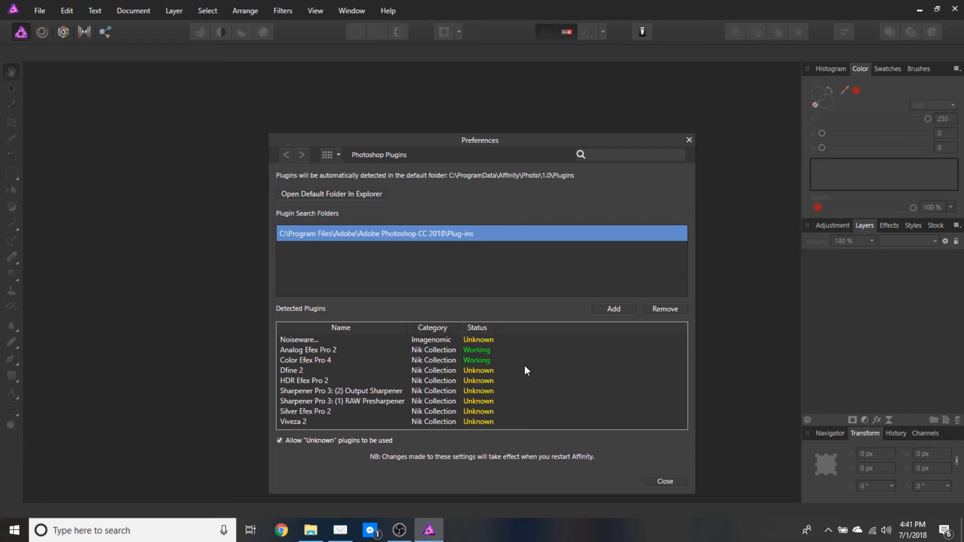
{"action": "mouse_move", "coordinate": [325, 432]}
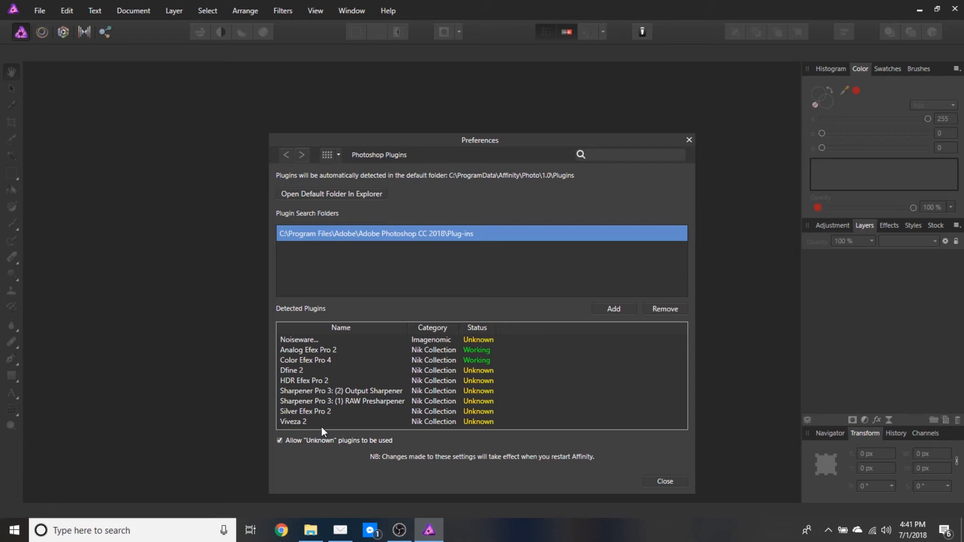
{"action": "mouse_move", "coordinate": [320, 450]}
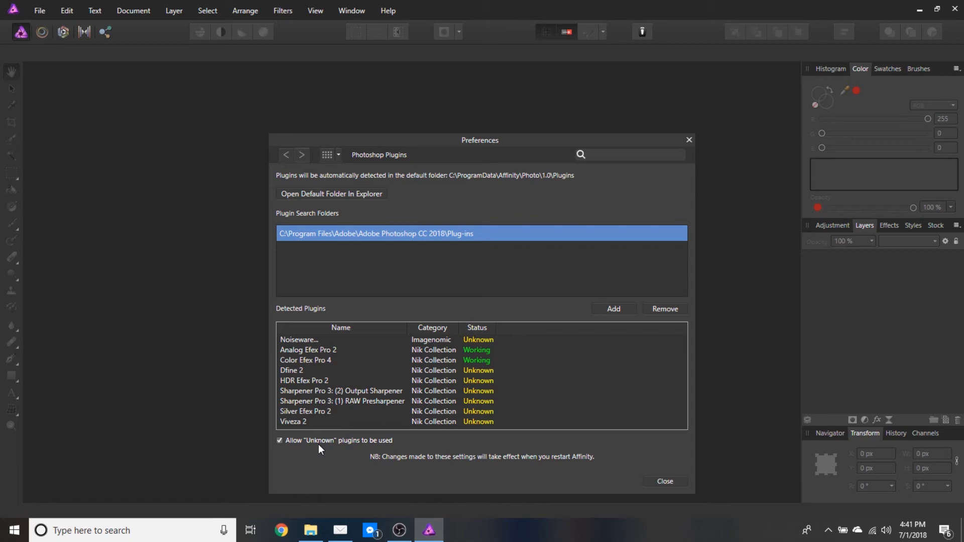
{"action": "mouse_move", "coordinate": [515, 403]}
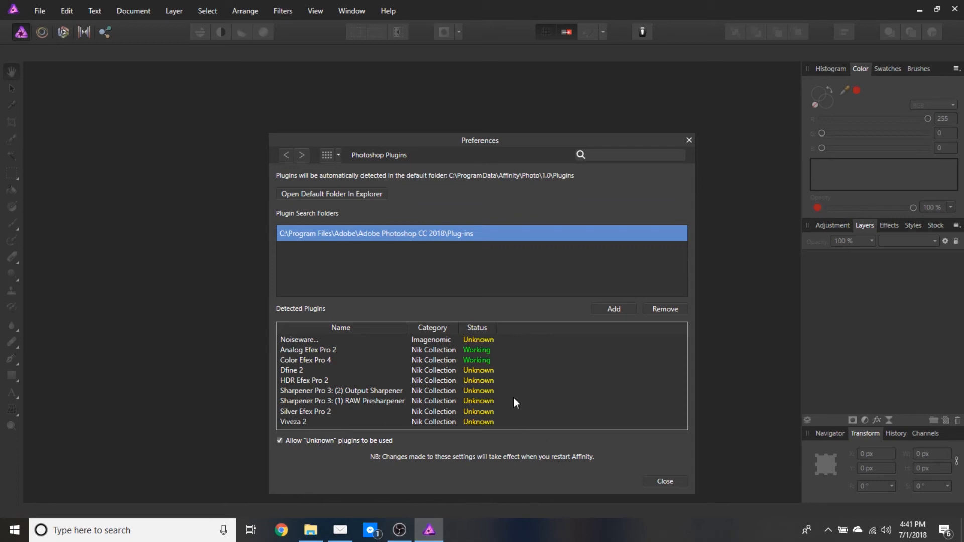
Close the Preferences dialog, returning to the empty workspace.
{"action": "left_click", "coordinate": [665, 482]}
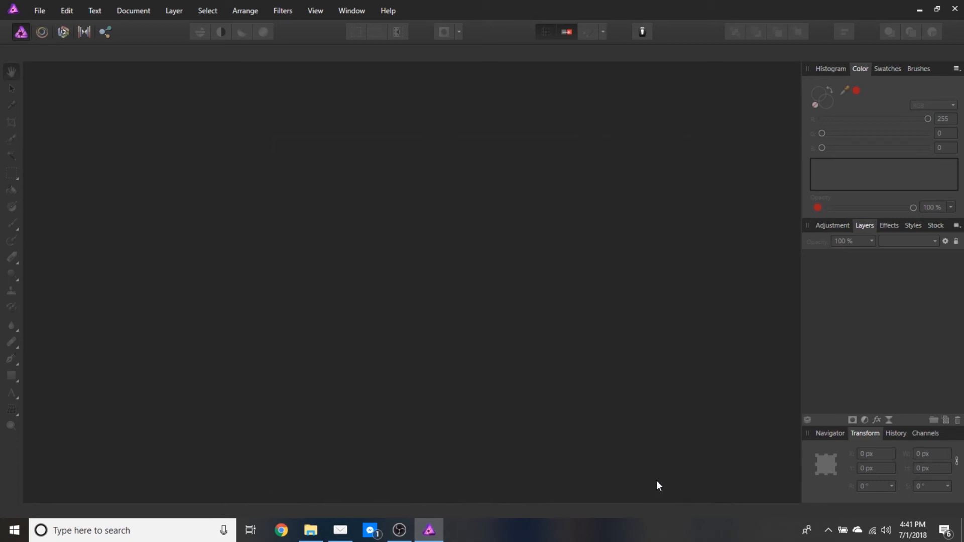
{"action": "mouse_move", "coordinate": [413, 242]}
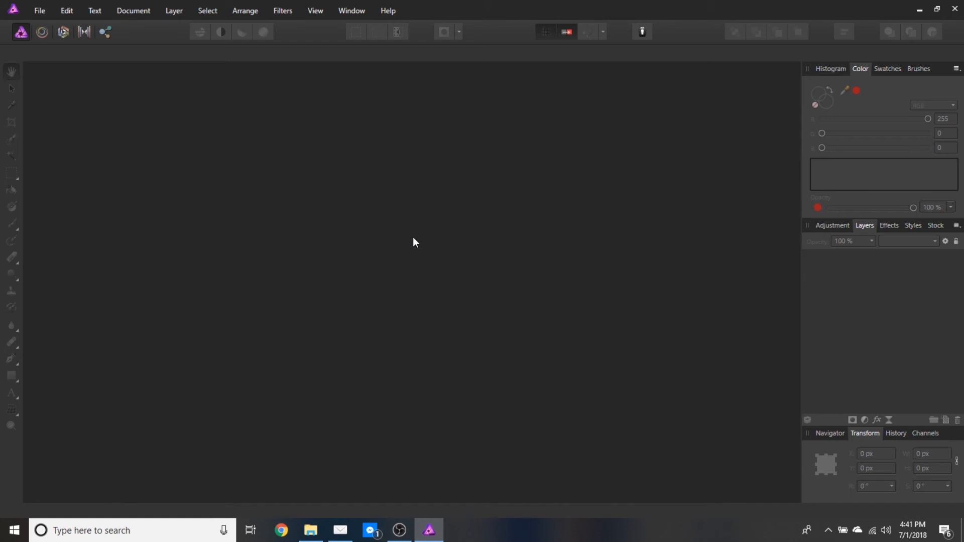